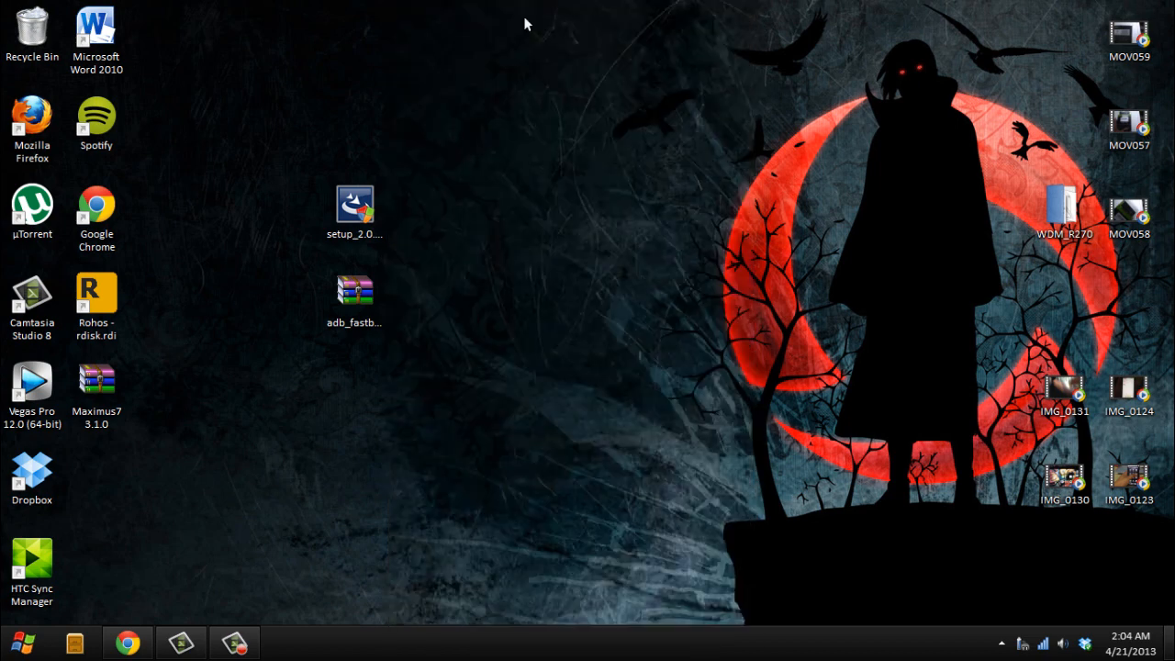
pyautogui.moveTo(205, 213)
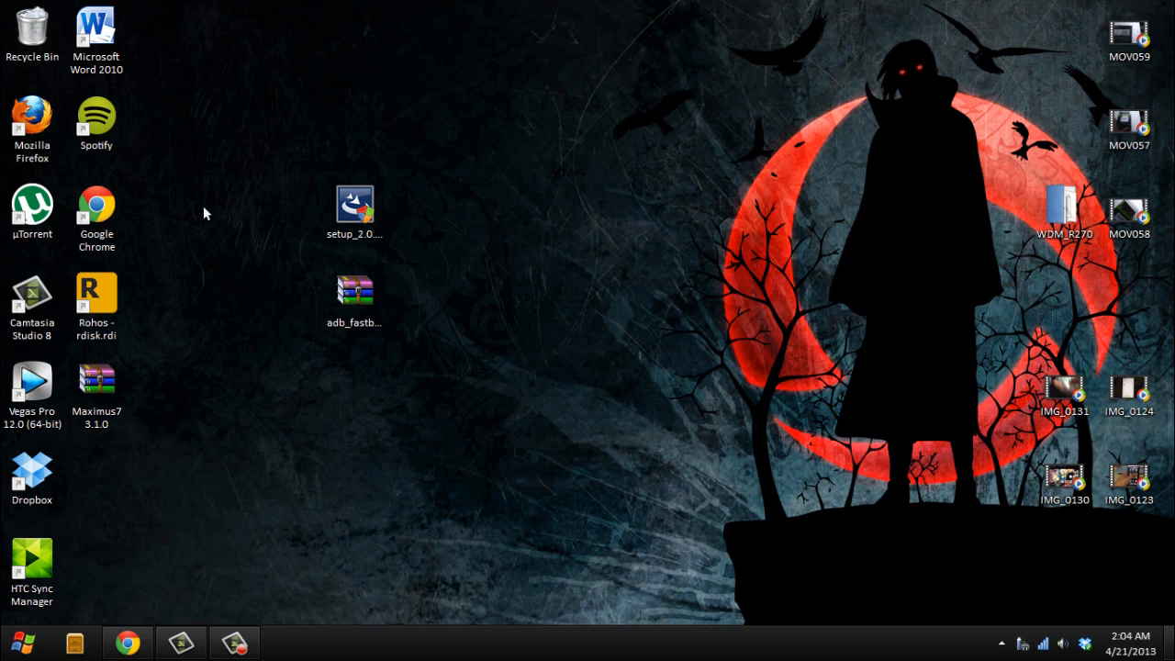
pyautogui.moveTo(175, 313)
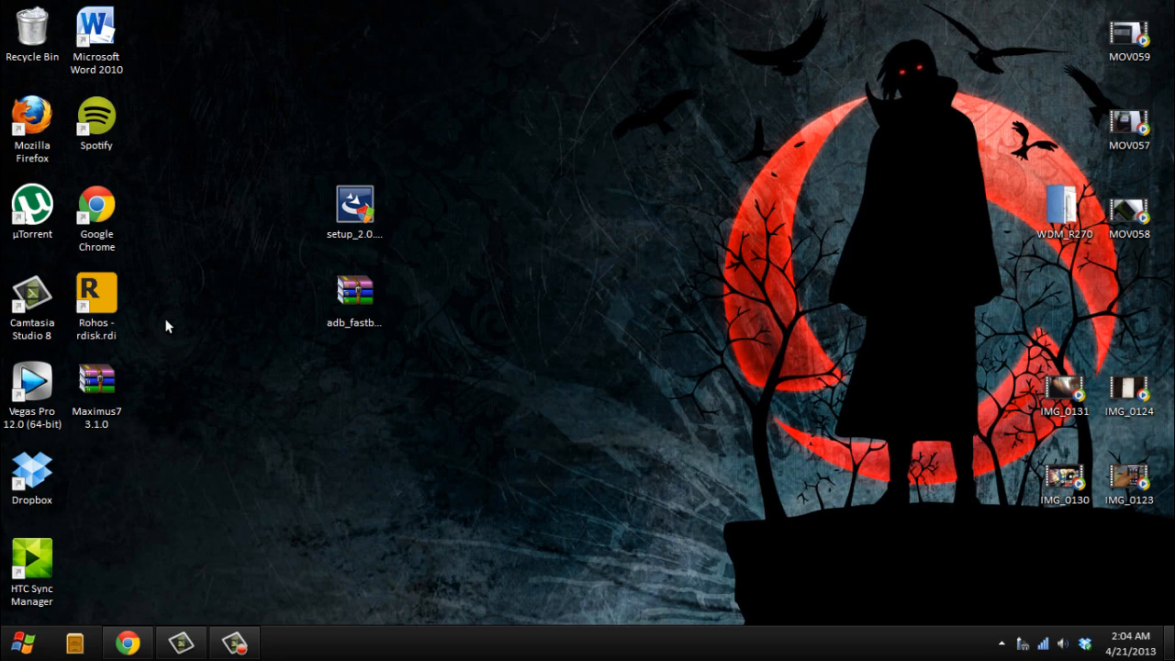
# - Open the Maximus7 archive on the desktop to extract the boot image
pyautogui.click(97, 377)
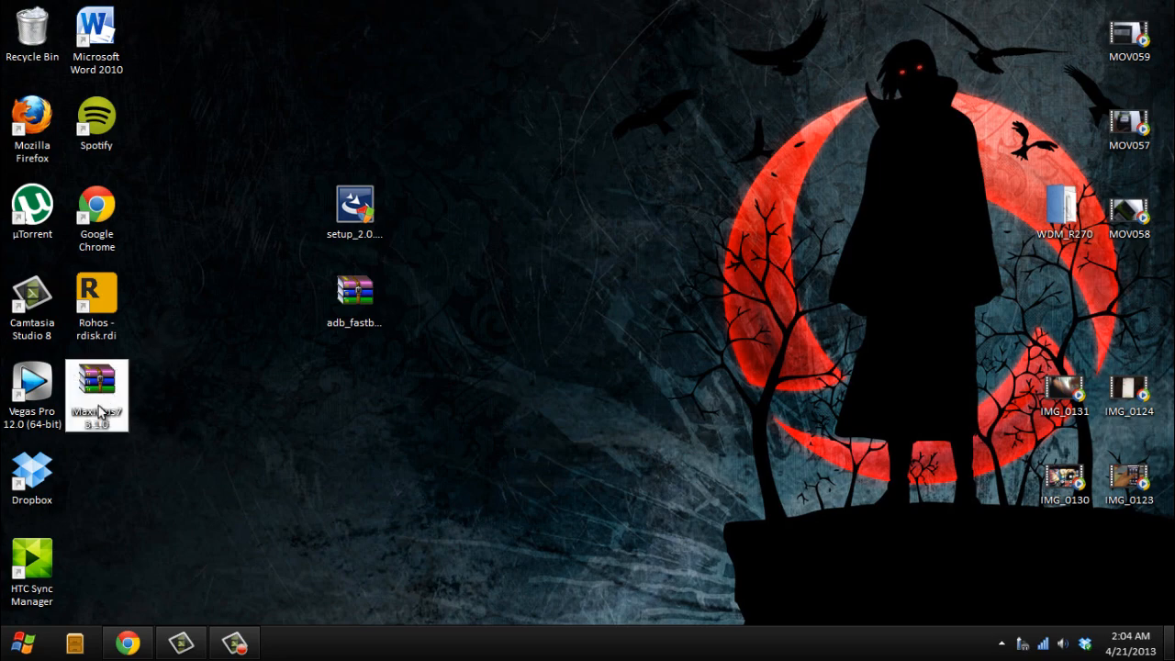
pyautogui.doubleClick(97, 395)
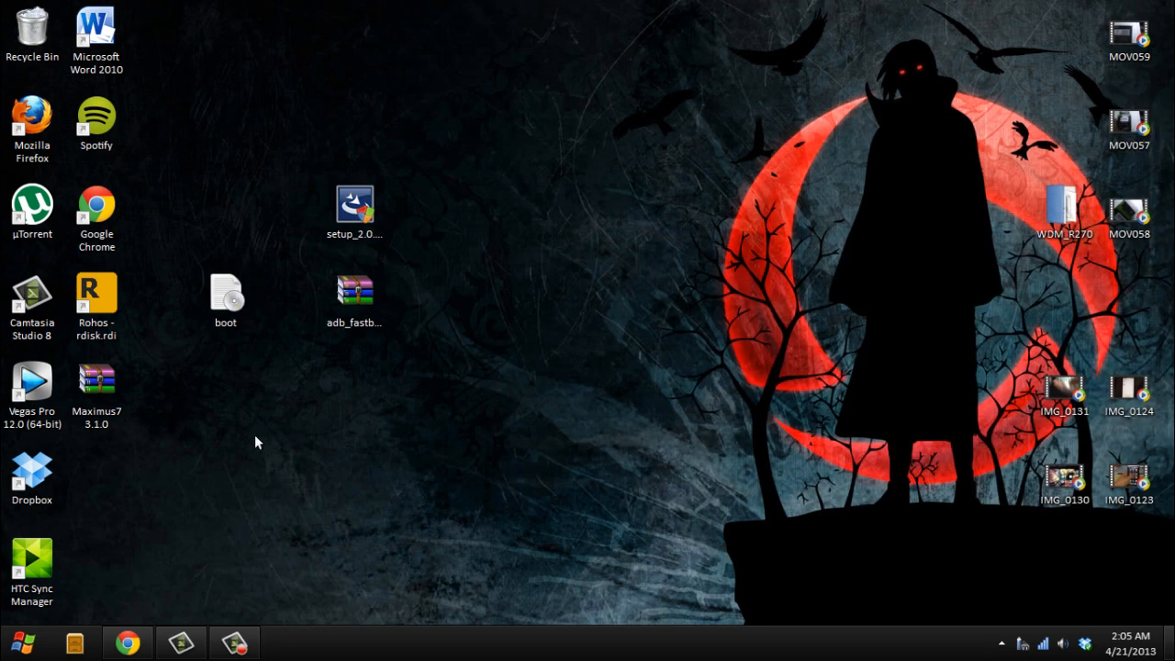
# - Drag the boot file from the desktop into C:\adb and close the folder window
pyautogui.click(13, 642)
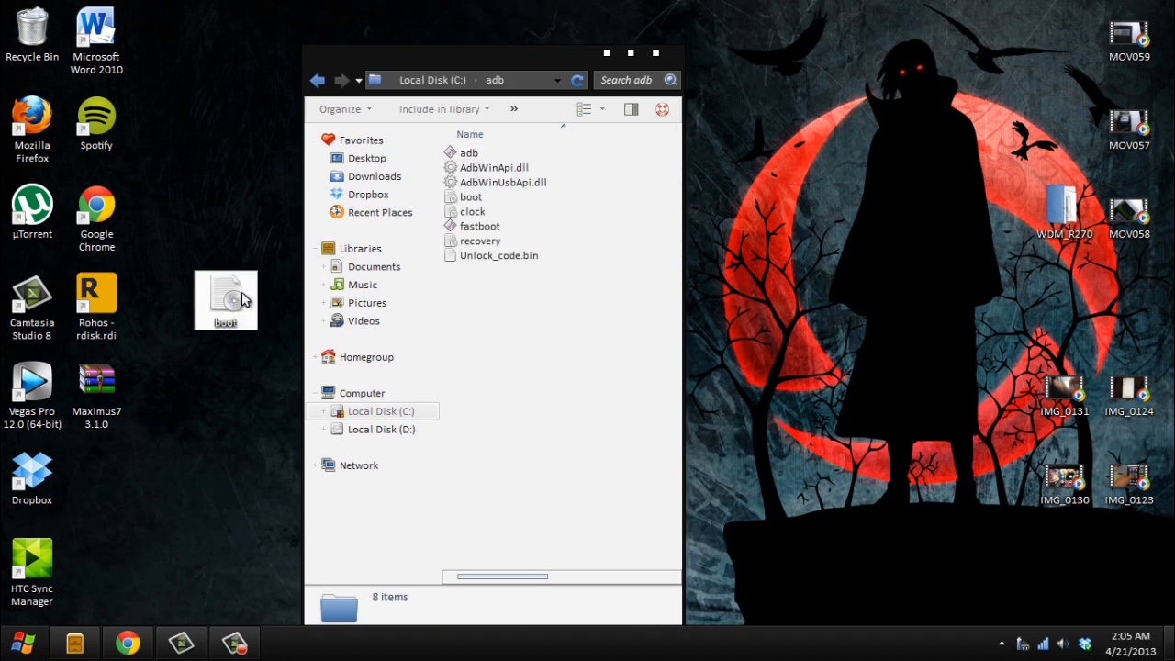
pyautogui.moveTo(225, 300); pyautogui.dragTo(487, 330)
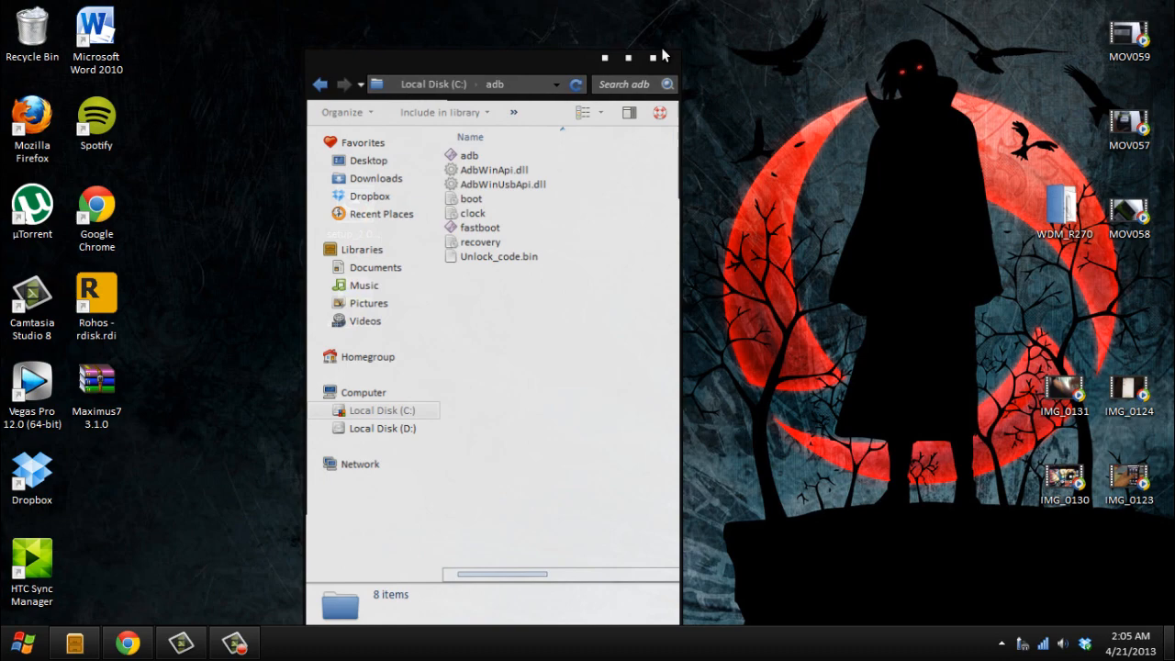
pyautogui.click(660, 57)
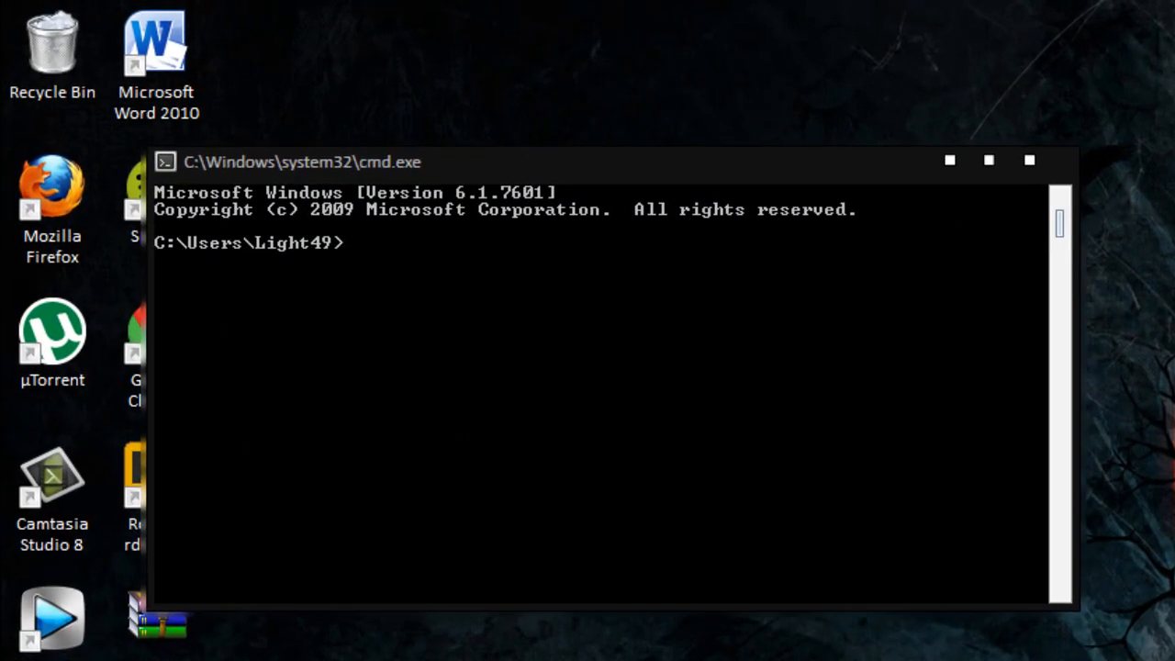
# - Change to C:\adb and enter 'fastboot flash boot boot.img' to flash the boot image
pyautogui.write('cd /adb')
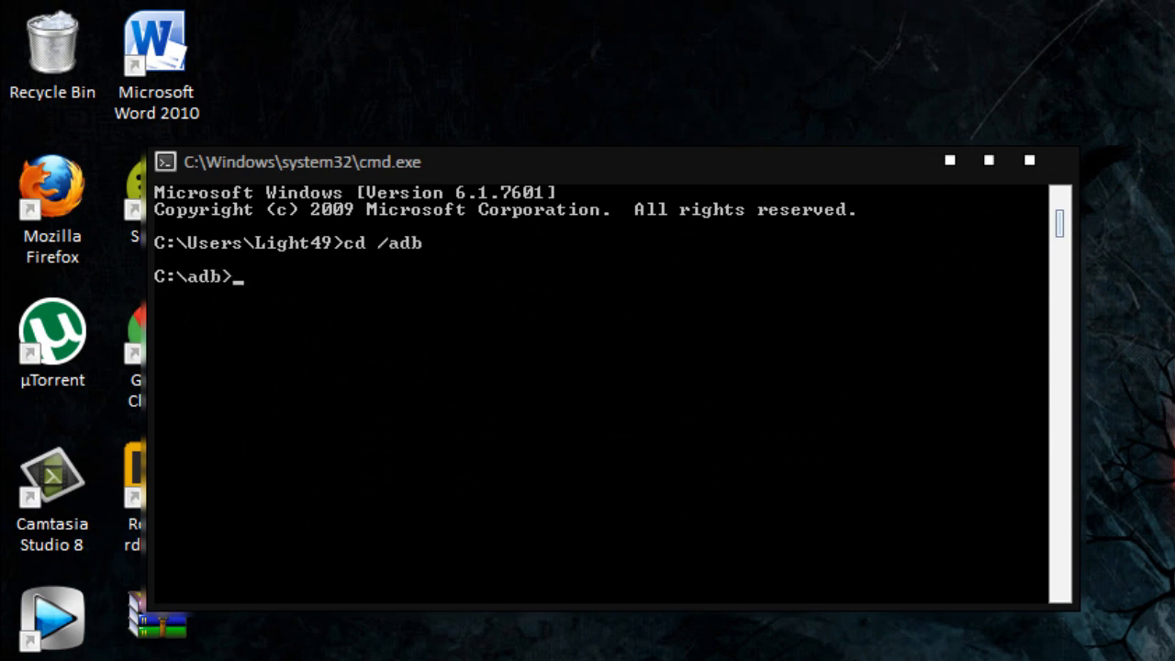
pyautogui.write('fast')
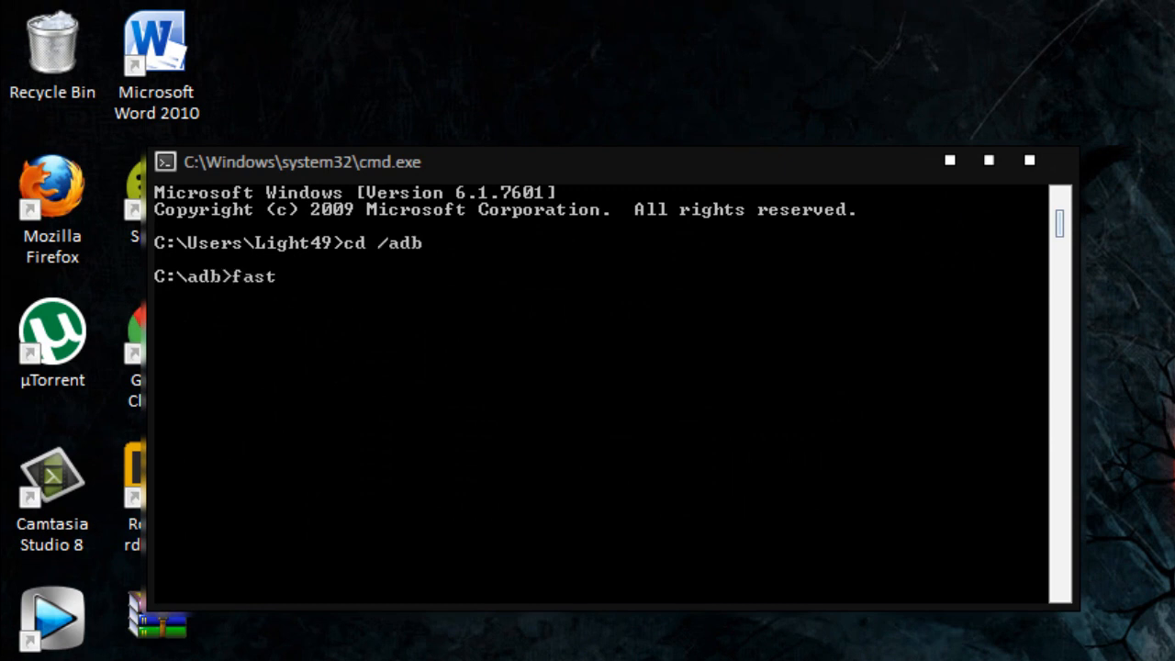
pyautogui.write('boot flash bott')
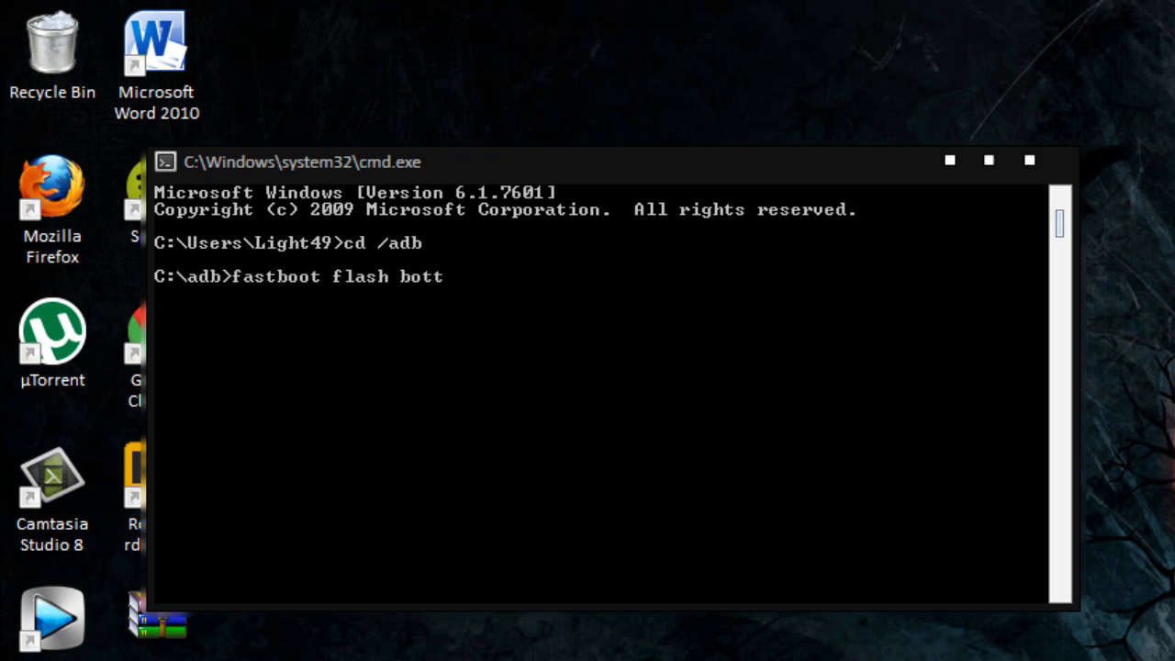
pyautogui.write('oot')
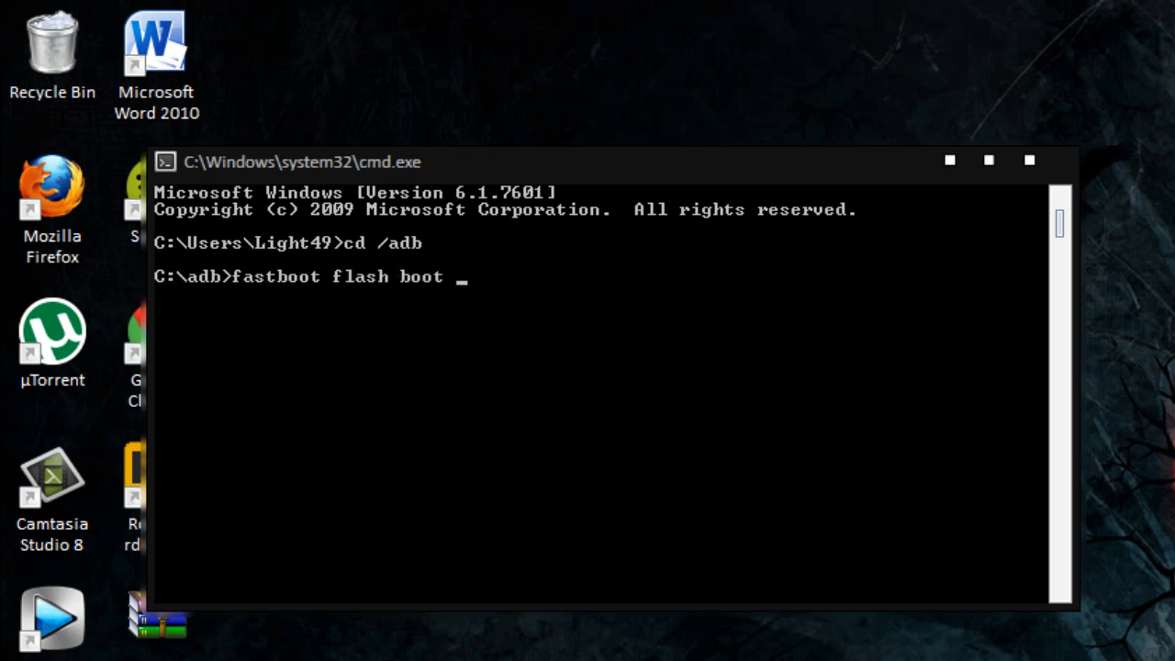
pyautogui.write('boot.img')
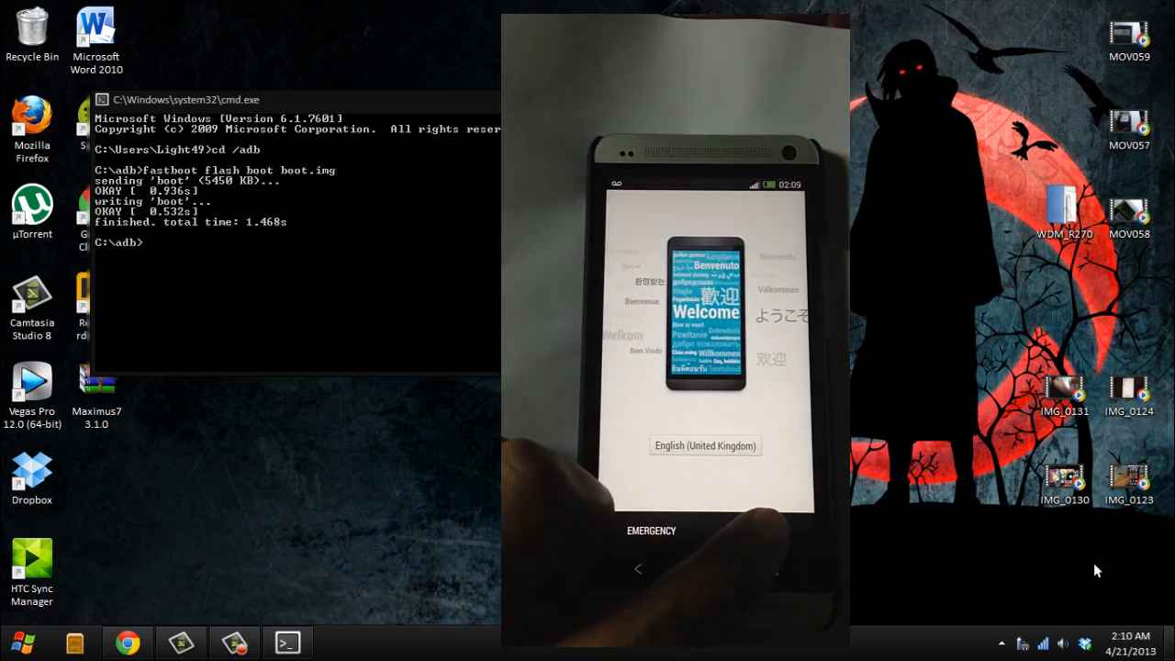
pyautogui.click(705, 445)
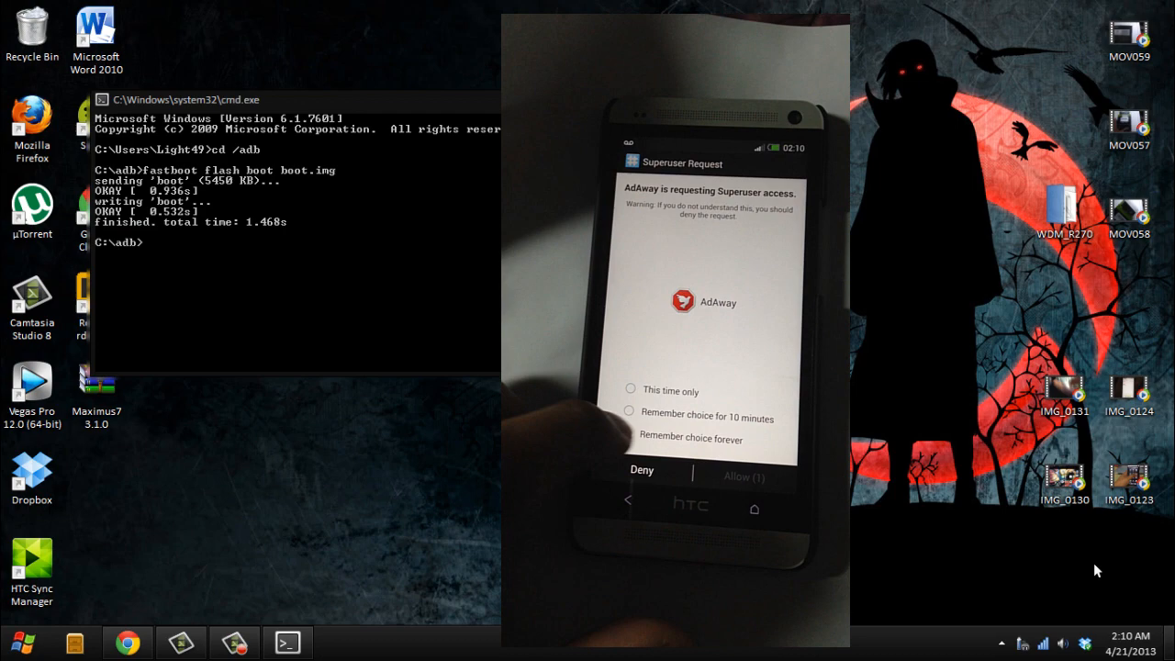
pyautogui.click(744, 476)
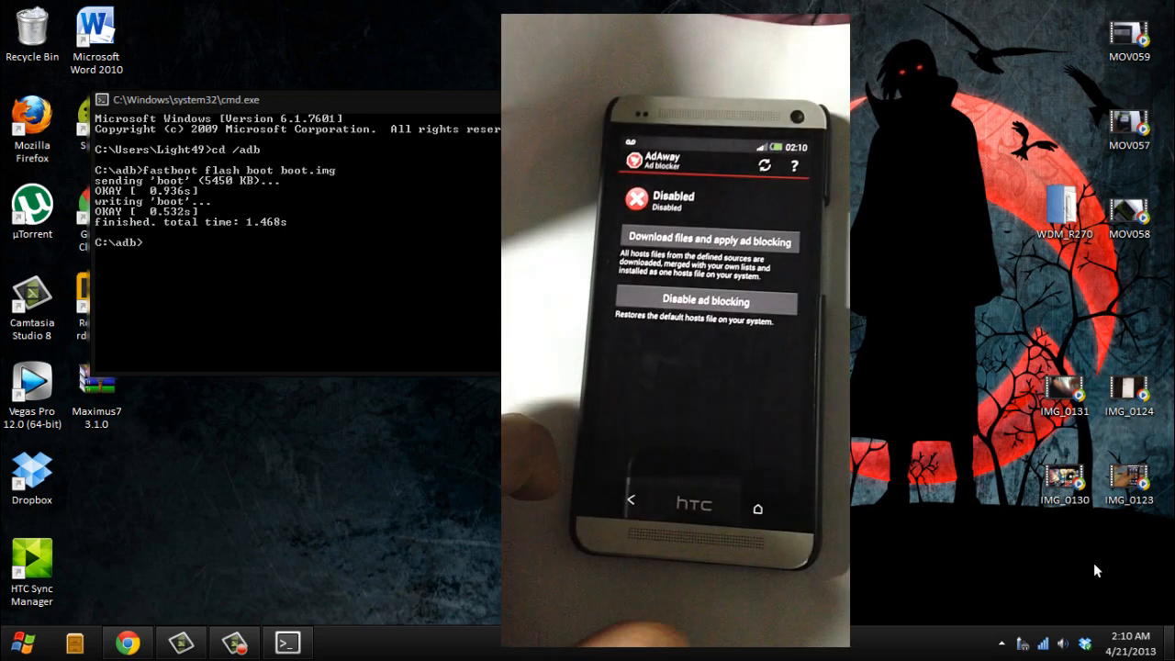